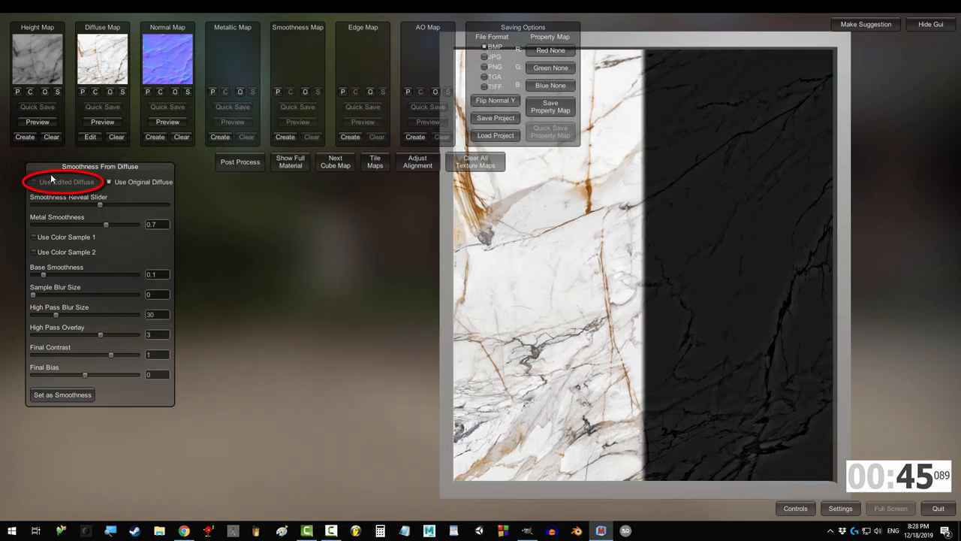
# Tick Use Original Diffuse and lower Metal Smoothness from 0.7 to about 0.54
pyautogui.click(109, 182)
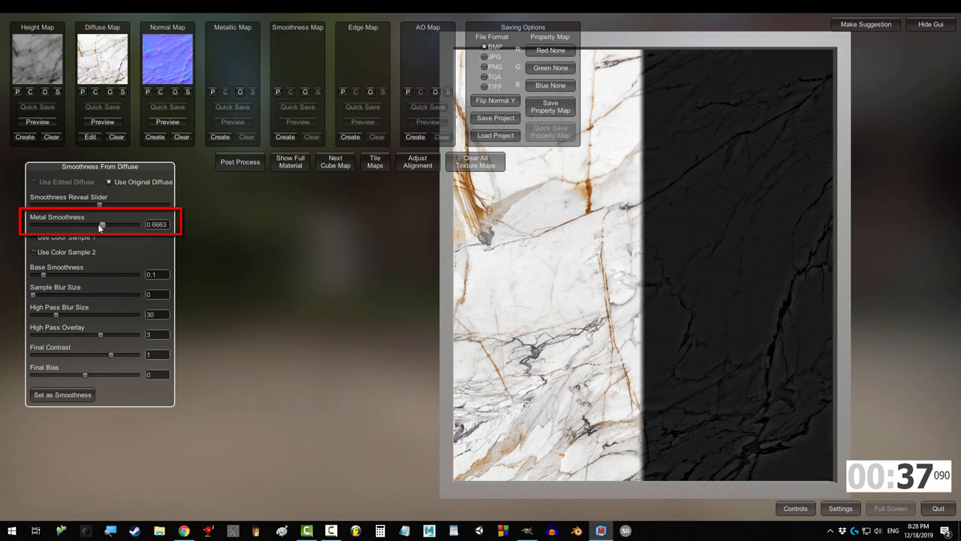
pyautogui.moveTo(101, 226); pyautogui.dragTo(133, 226)
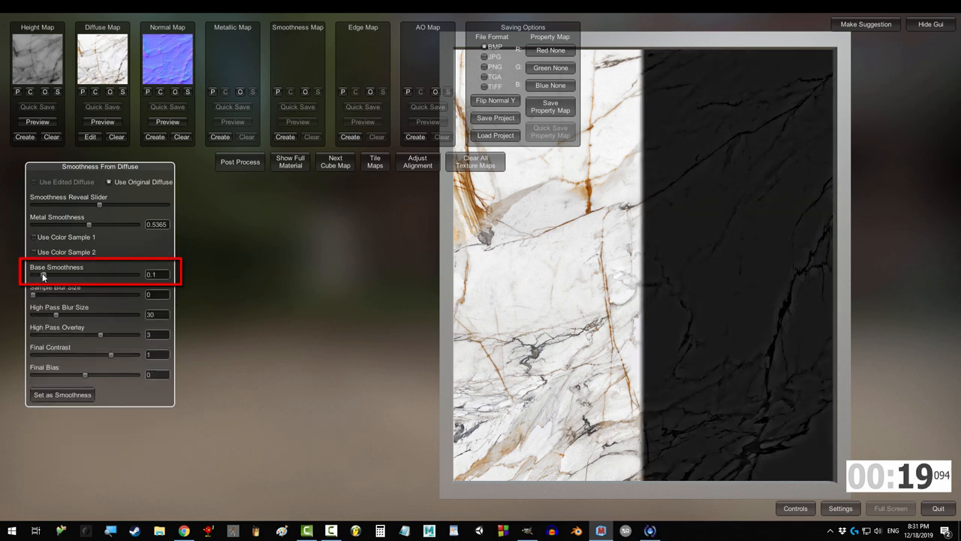
# Set base smoothness 0.6, blur size 30, overlay about 4.06, contrast 0.52, then set as Smoothness Map
pyautogui.moveTo(33, 274); pyautogui.dragTo(58, 274)
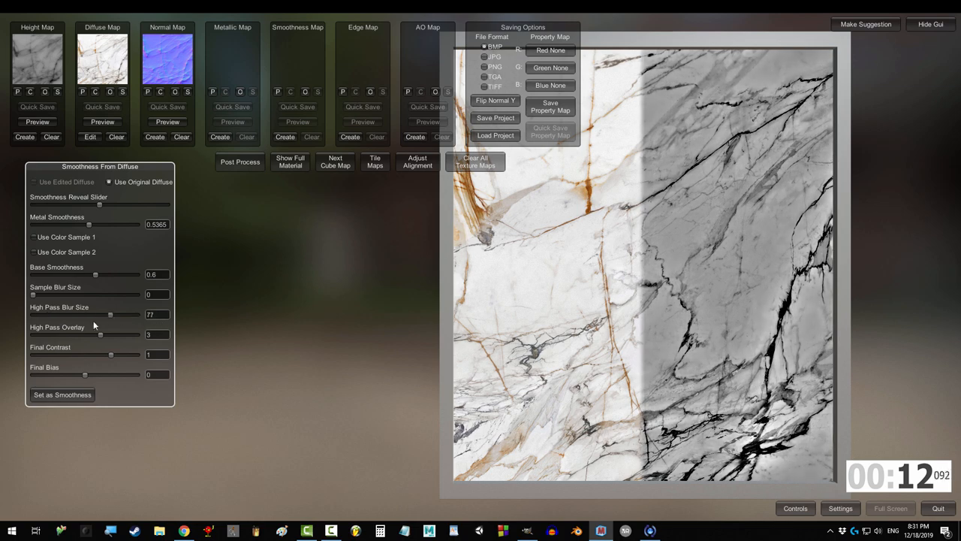
pyautogui.moveTo(100, 334); pyautogui.dragTo(96, 334)
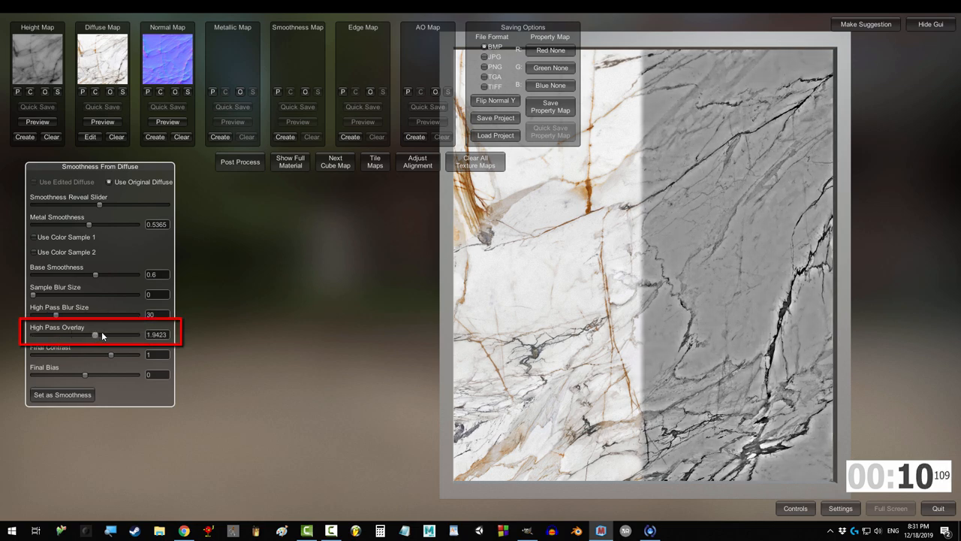
pyautogui.moveTo(95, 335); pyautogui.dragTo(88, 335)
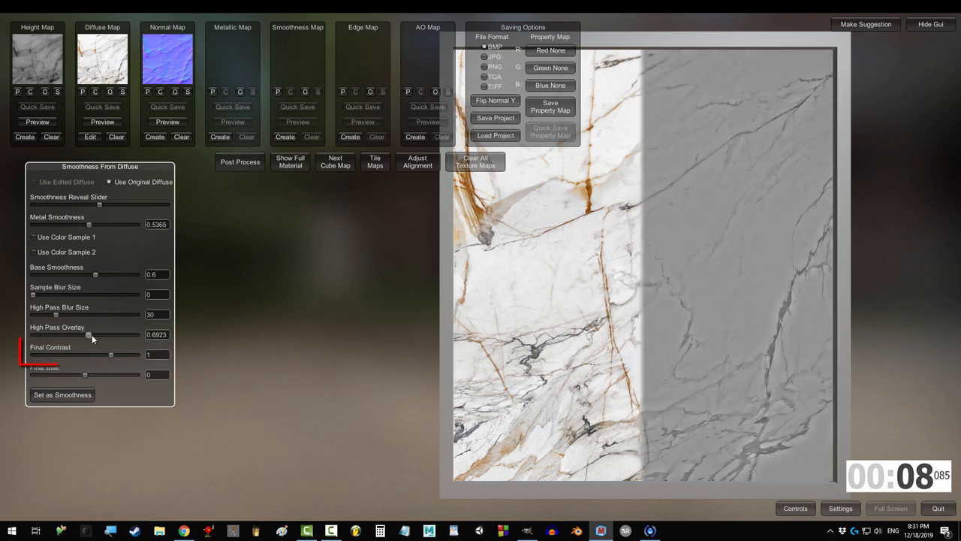
pyautogui.moveTo(111, 353); pyautogui.dragTo(30, 354)
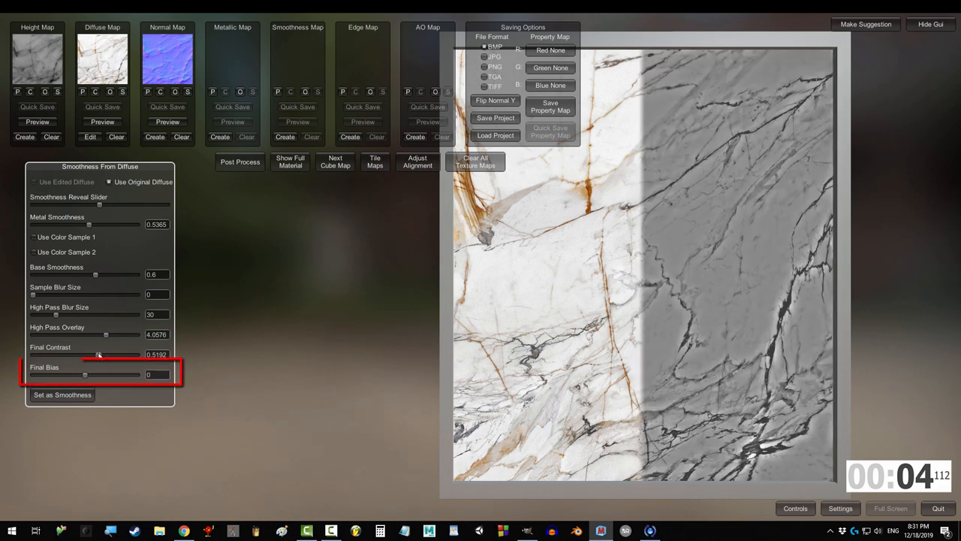
pyautogui.moveTo(84, 374); pyautogui.dragTo(60, 374)
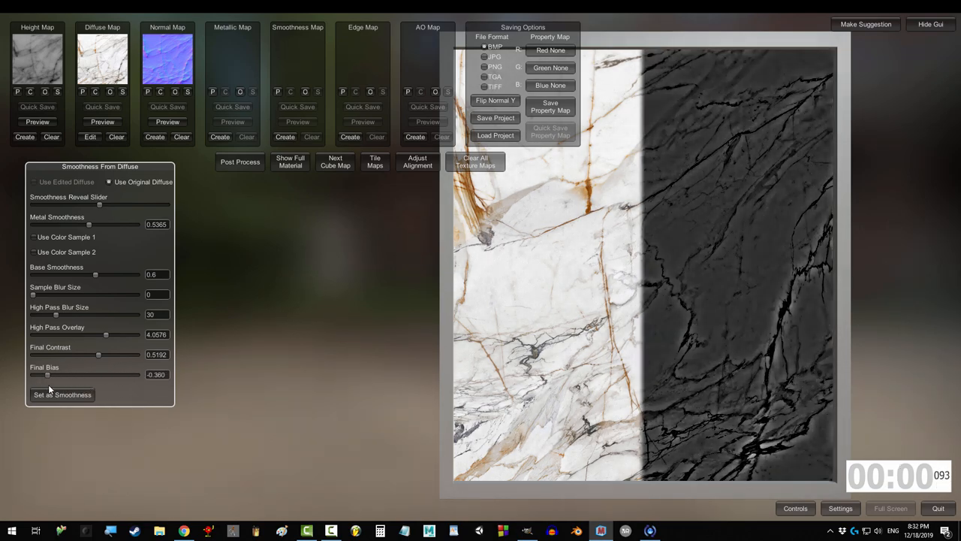
pyautogui.click(62, 394)
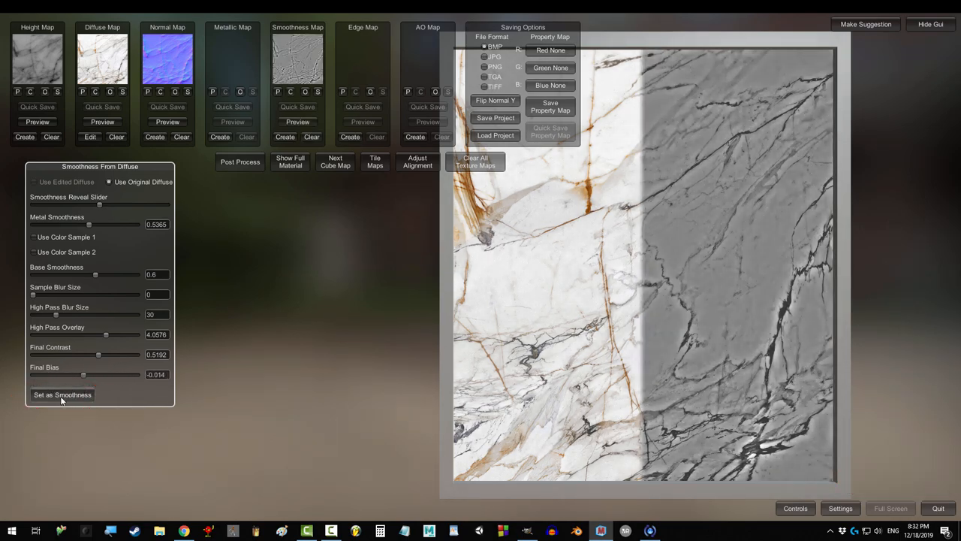